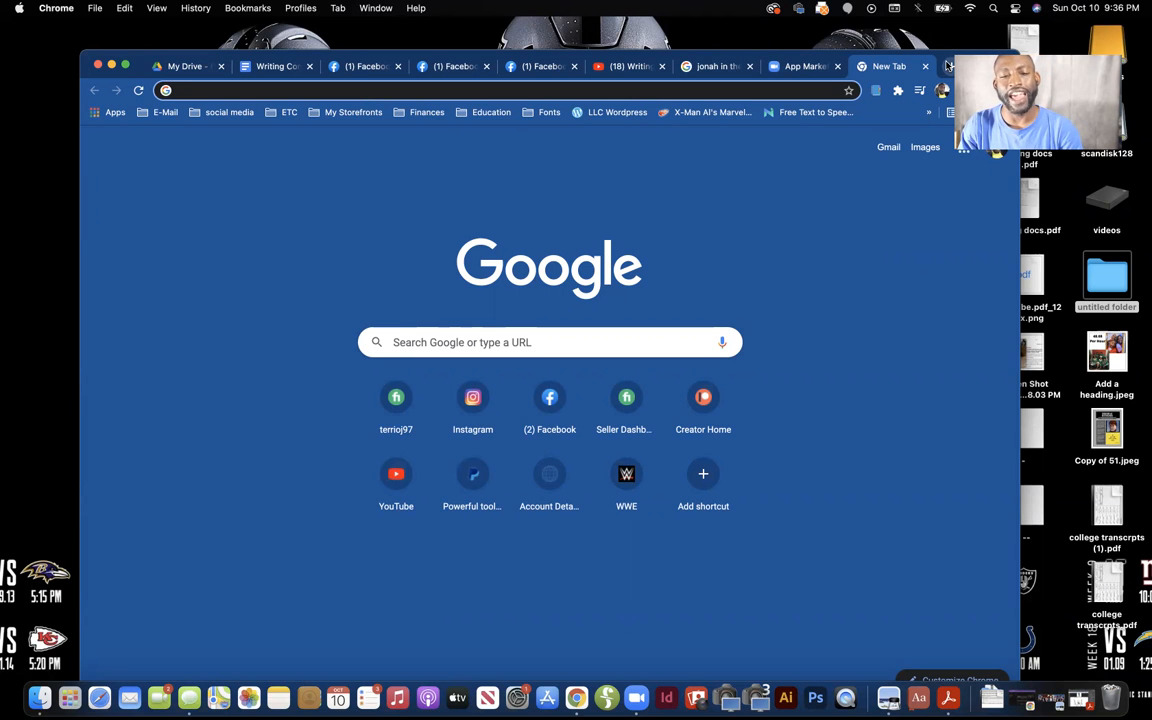
Go to drive.google.com and start creating a new item from the New menu
{"action": "type", "text": "drive.google.com/drive/my-drive"}
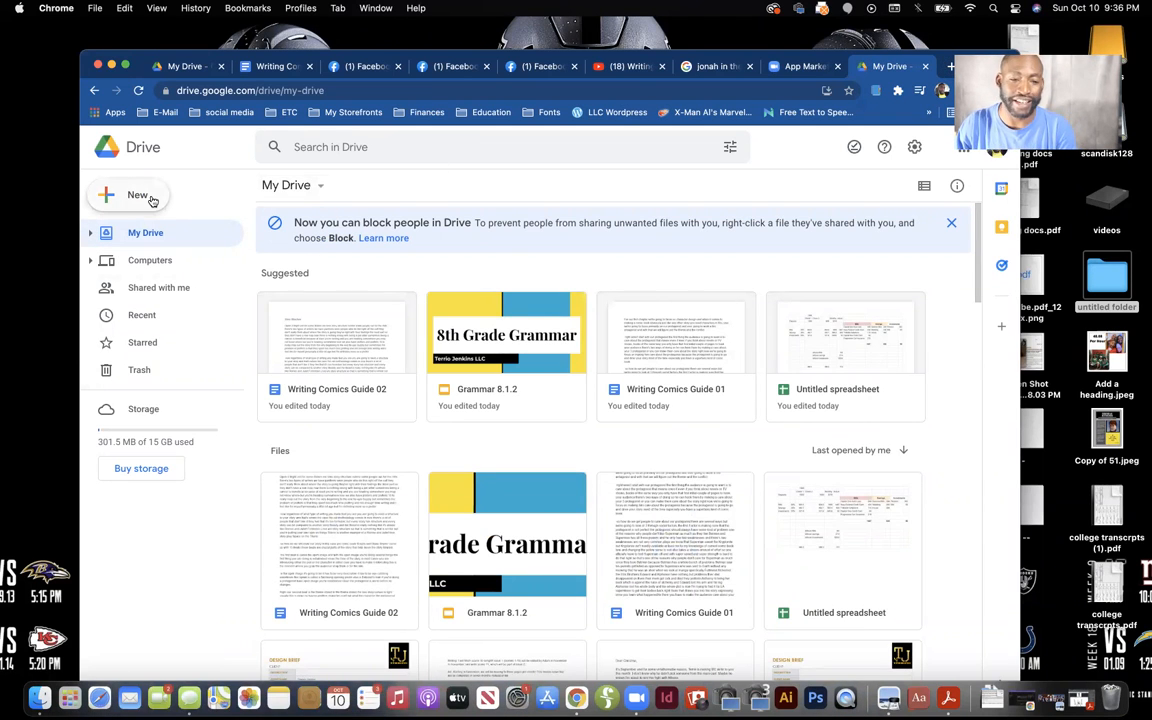
{"action": "left_click", "coordinate": [128, 196]}
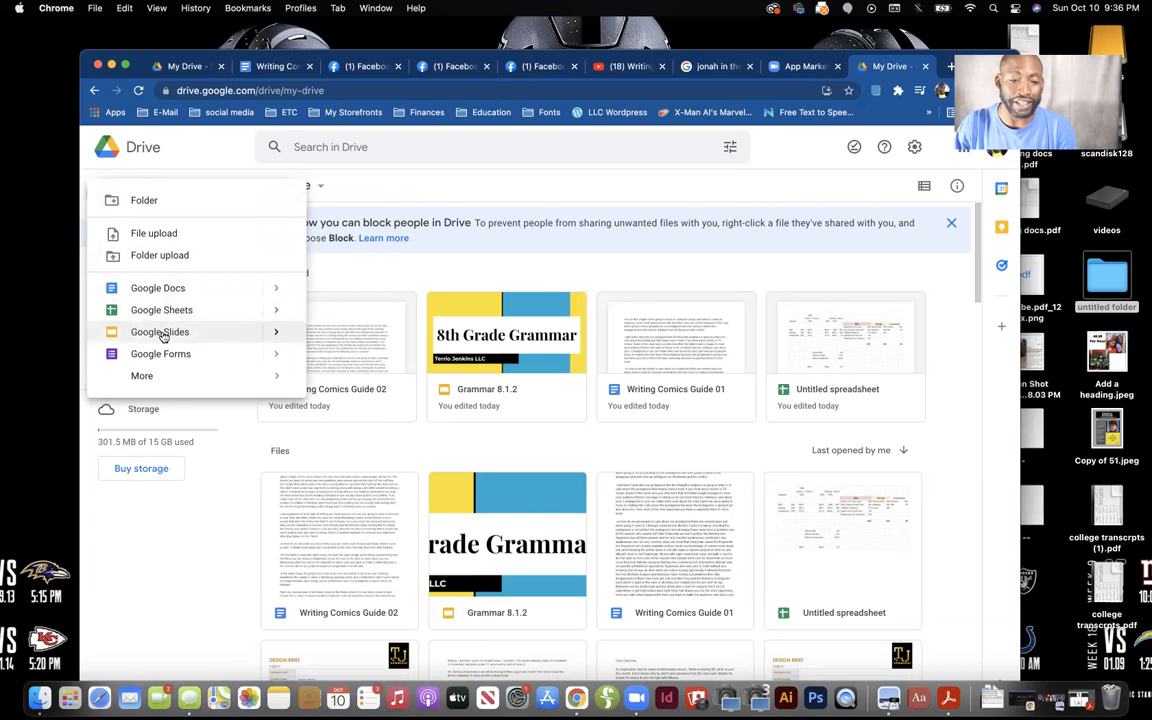
Create a blank Slides presentation and apply the teal Momentum theme
{"action": "left_click", "coordinate": [160, 332]}
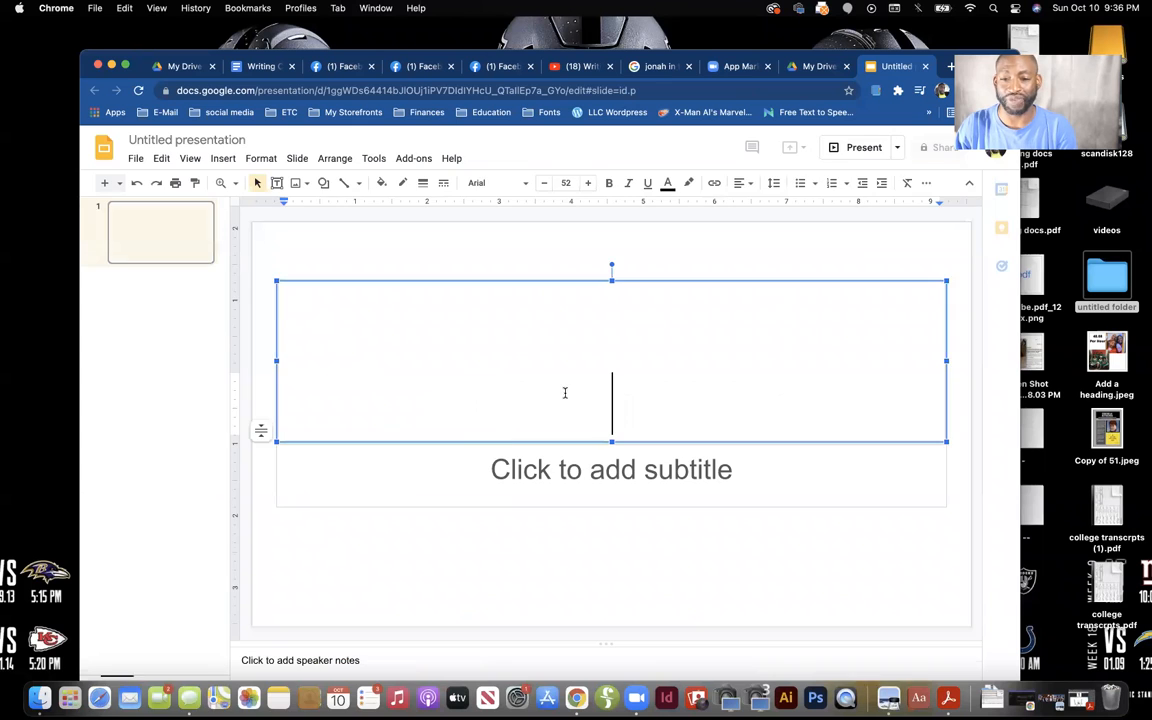
{"action": "left_click", "coordinate": [790, 148]}
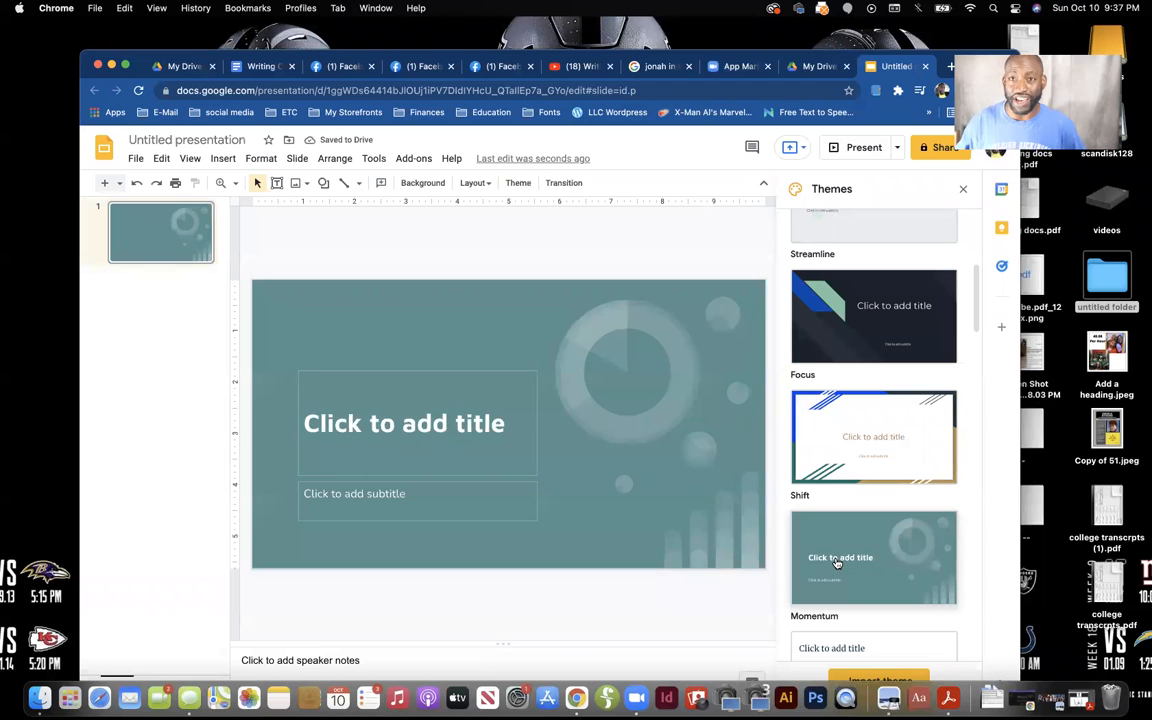
{"action": "mouse_move", "coordinate": [834, 560]}
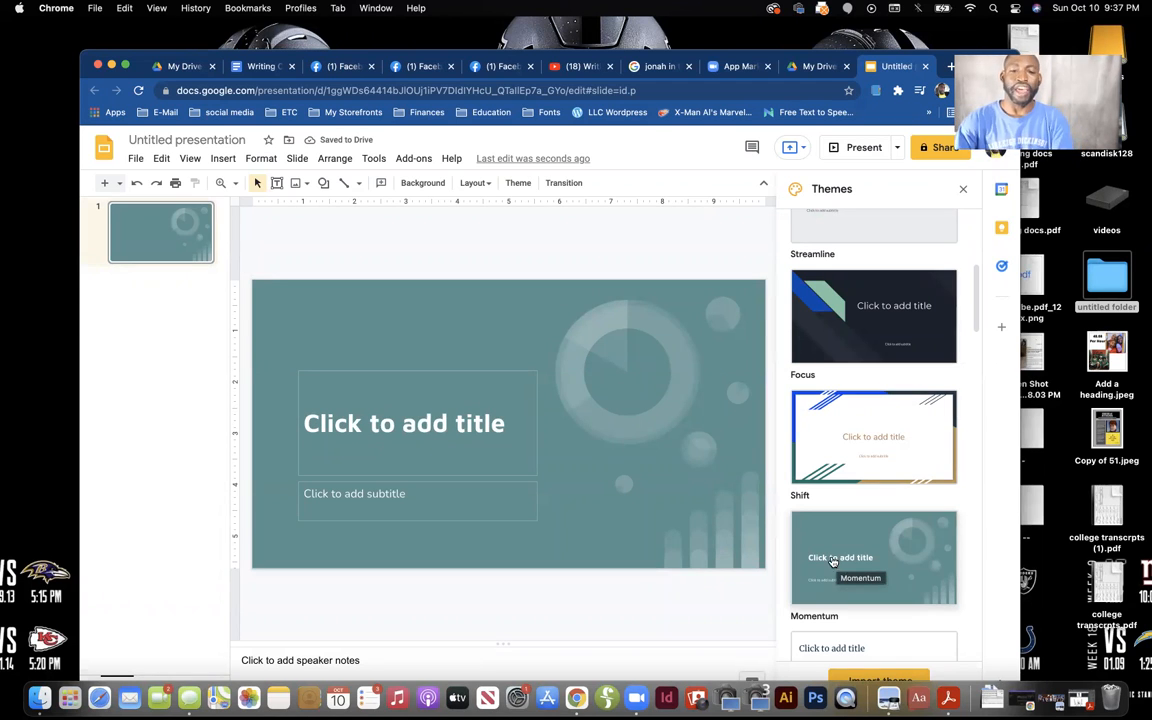
Enter the slide title 'Business of Comics', removing the stray trailing period
{"action": "left_click", "coordinate": [404, 424]}
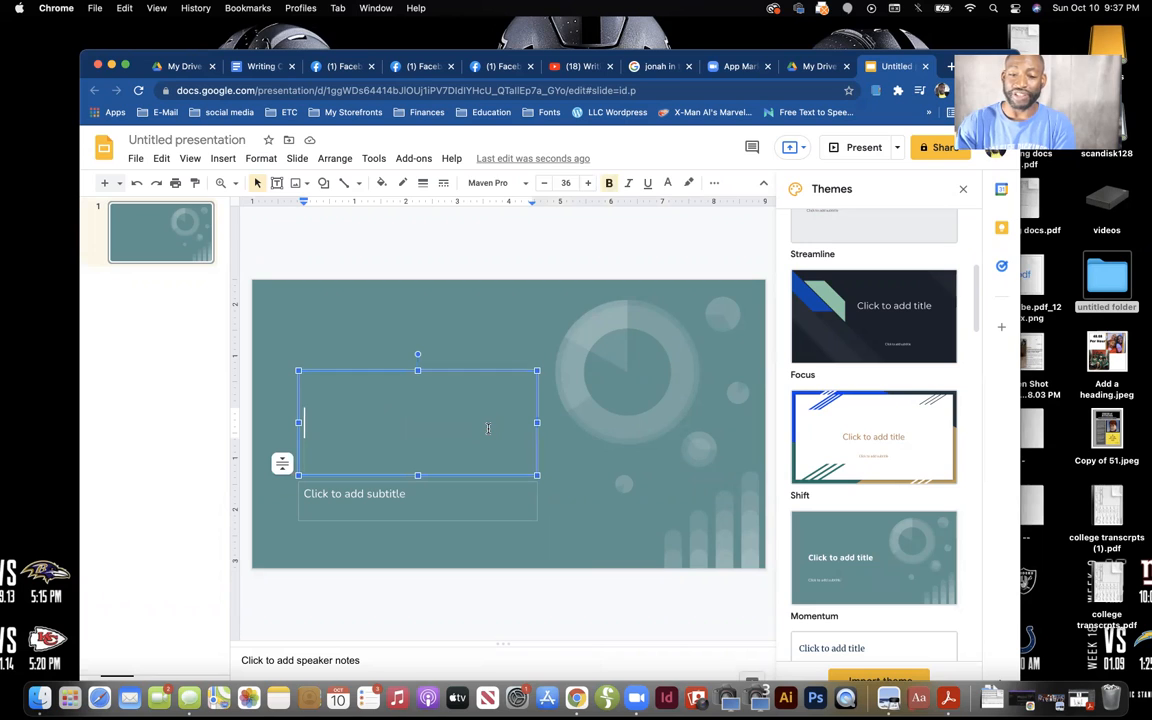
{"action": "type", "text": "Busines"}
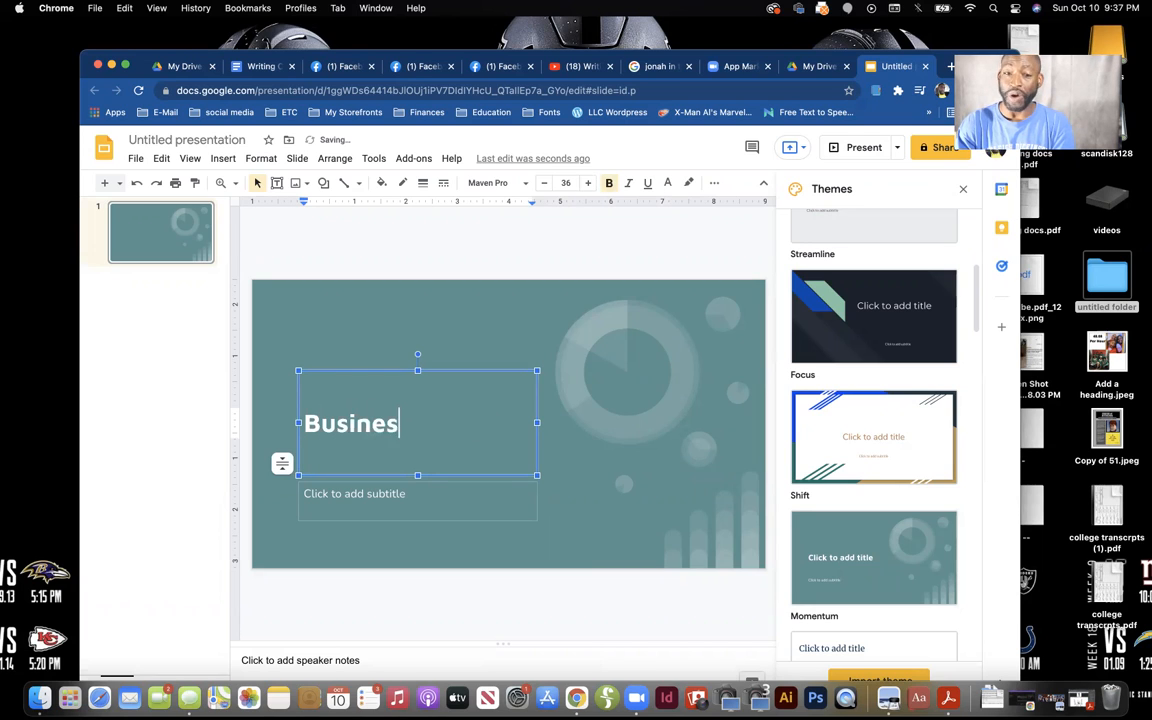
{"action": "type", "text": "s"}
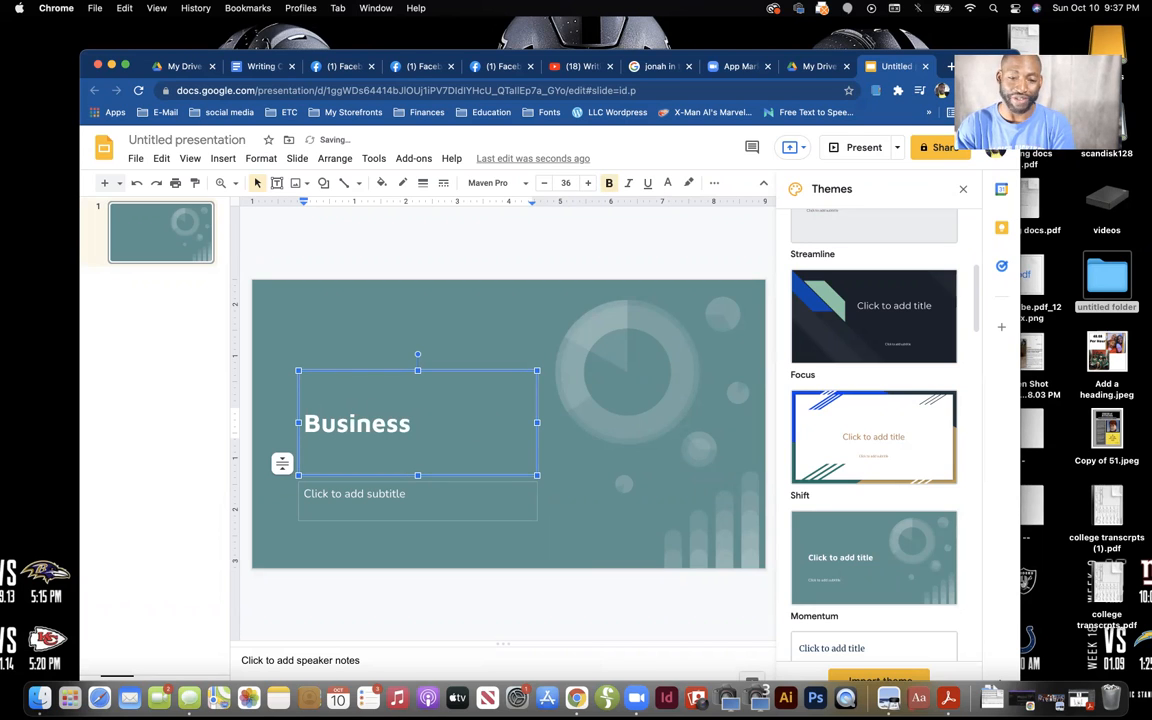
{"action": "type", "text": "o"}
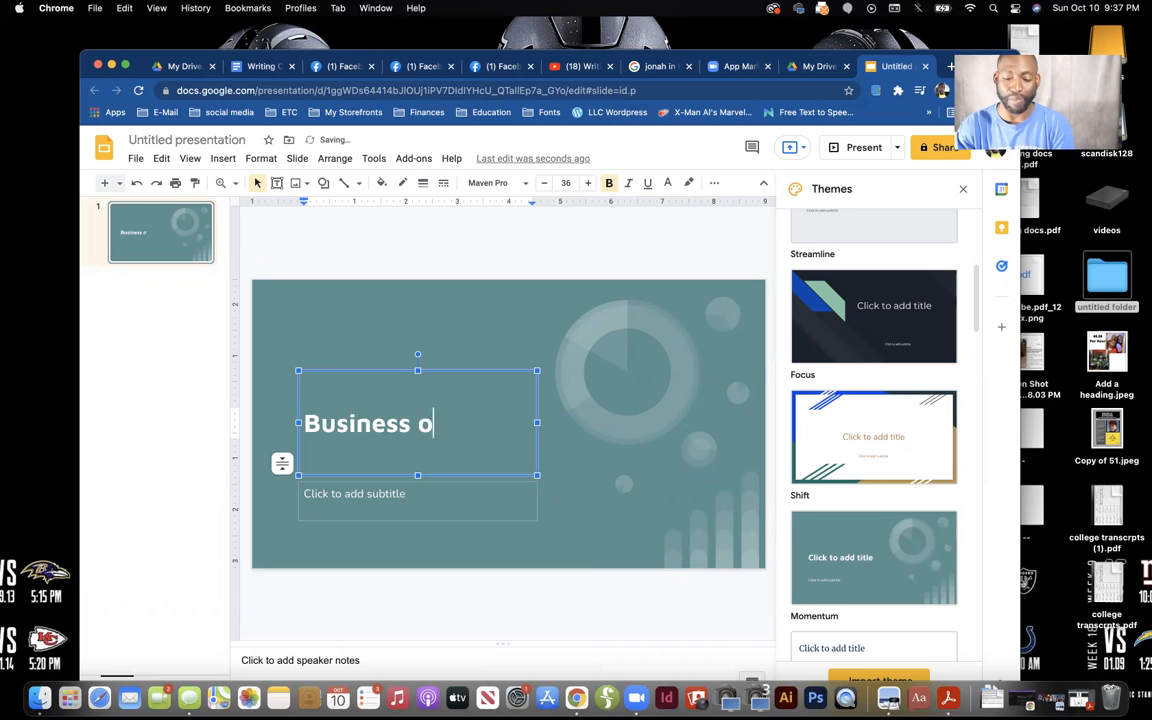
{"action": "type", "text": "f"}
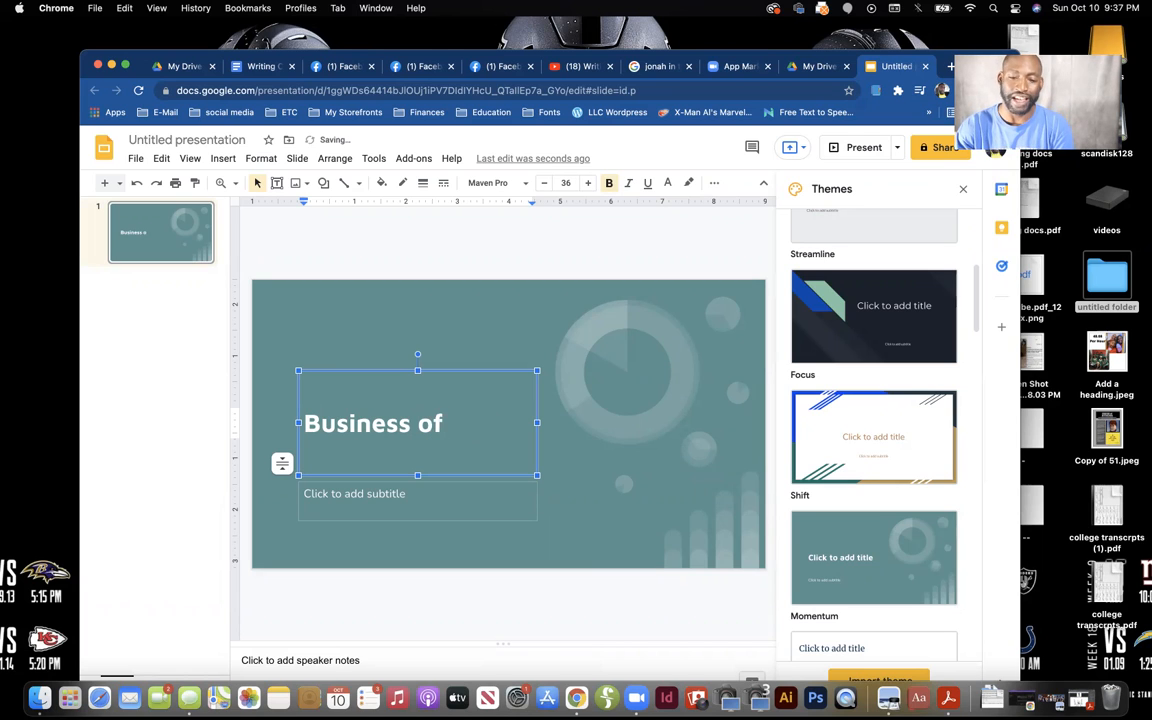
{"action": "type", "text": "Comics."}
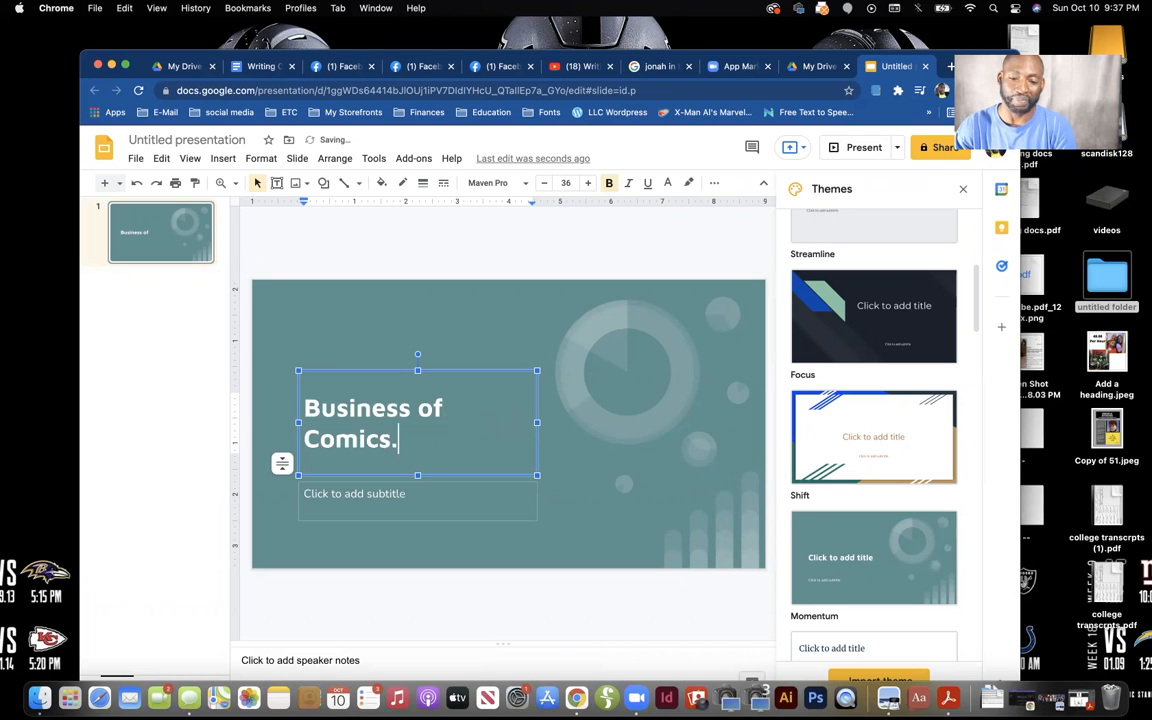
{"action": "key", "text": "Backspace"}
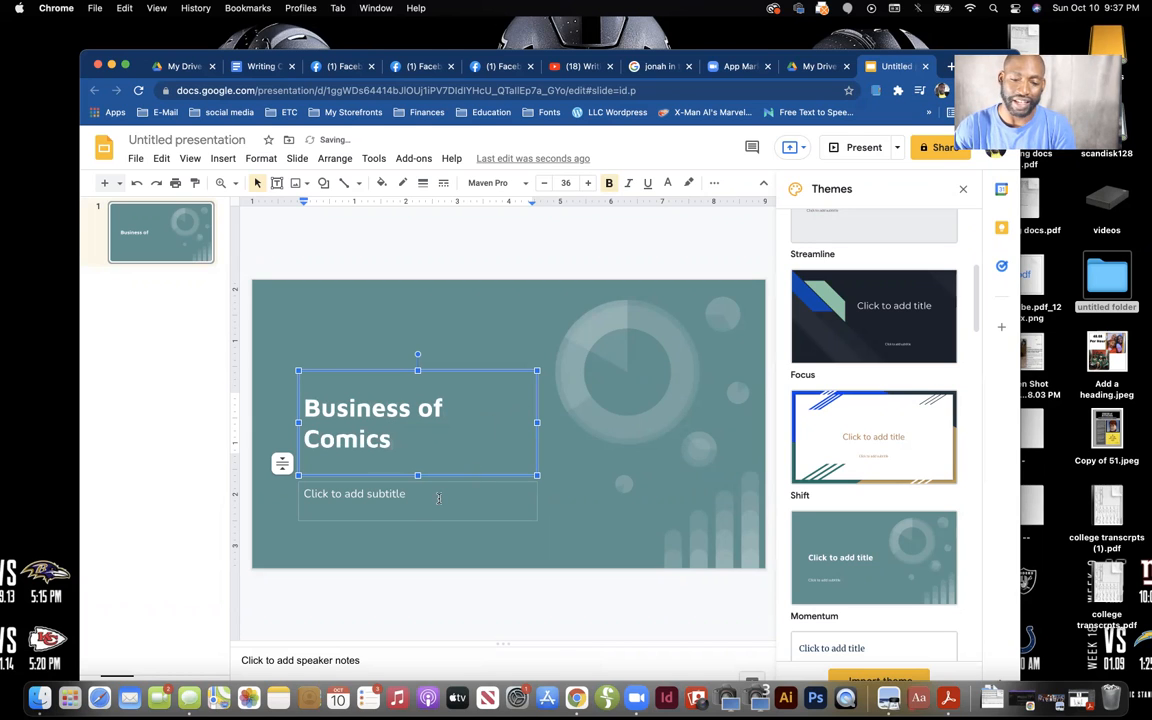
Enter 'Terrio Jenkins' as the title slide's subtitle
{"action": "type", "text": "Terrio Jen"}
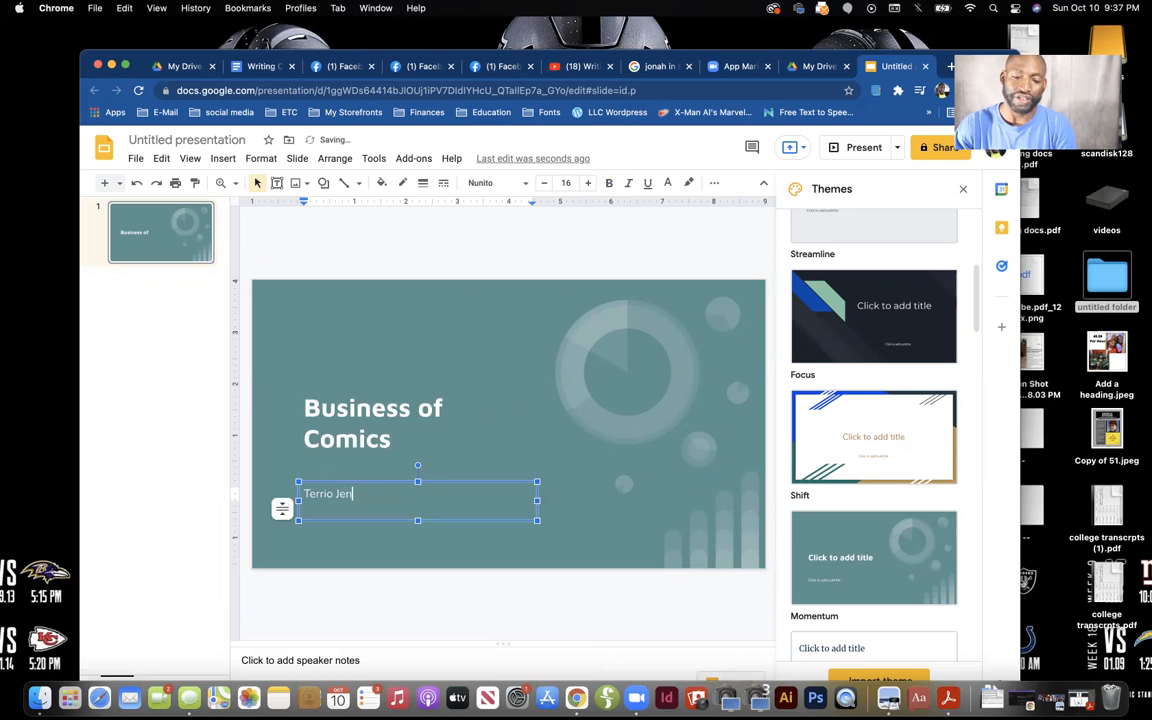
{"action": "type", "text": "kins"}
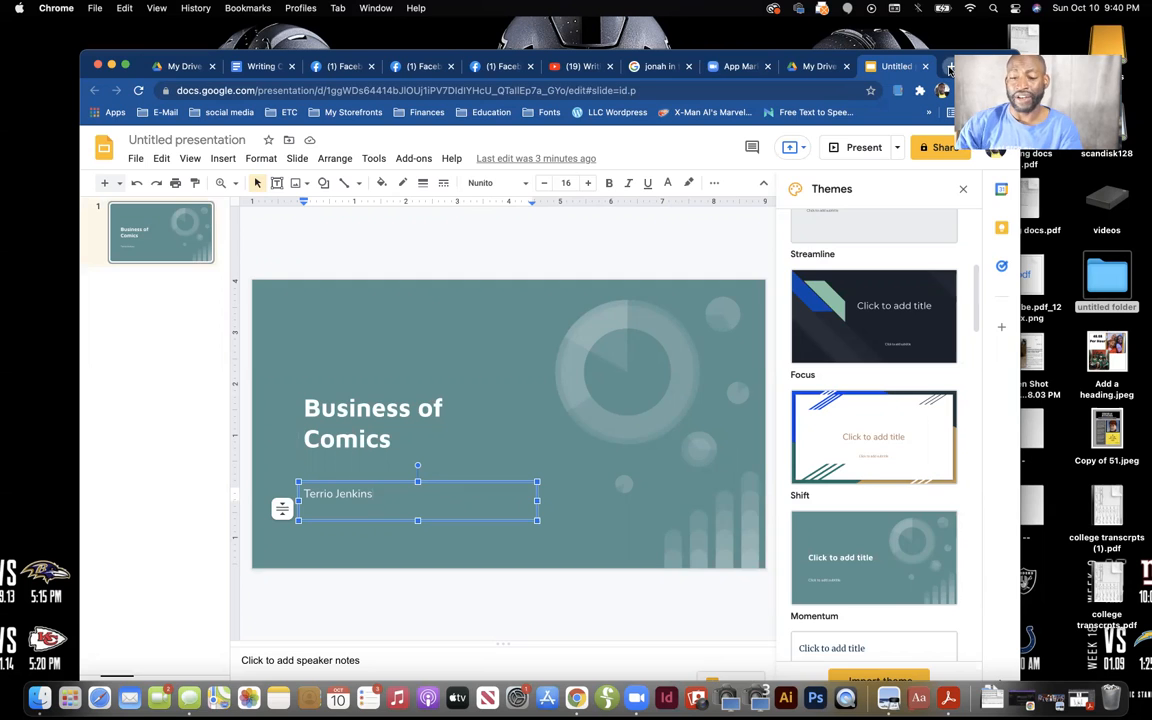
Go to patreon.com in a new tab to reach the creator home dashboard
{"action": "left_click", "coordinate": [948, 66]}
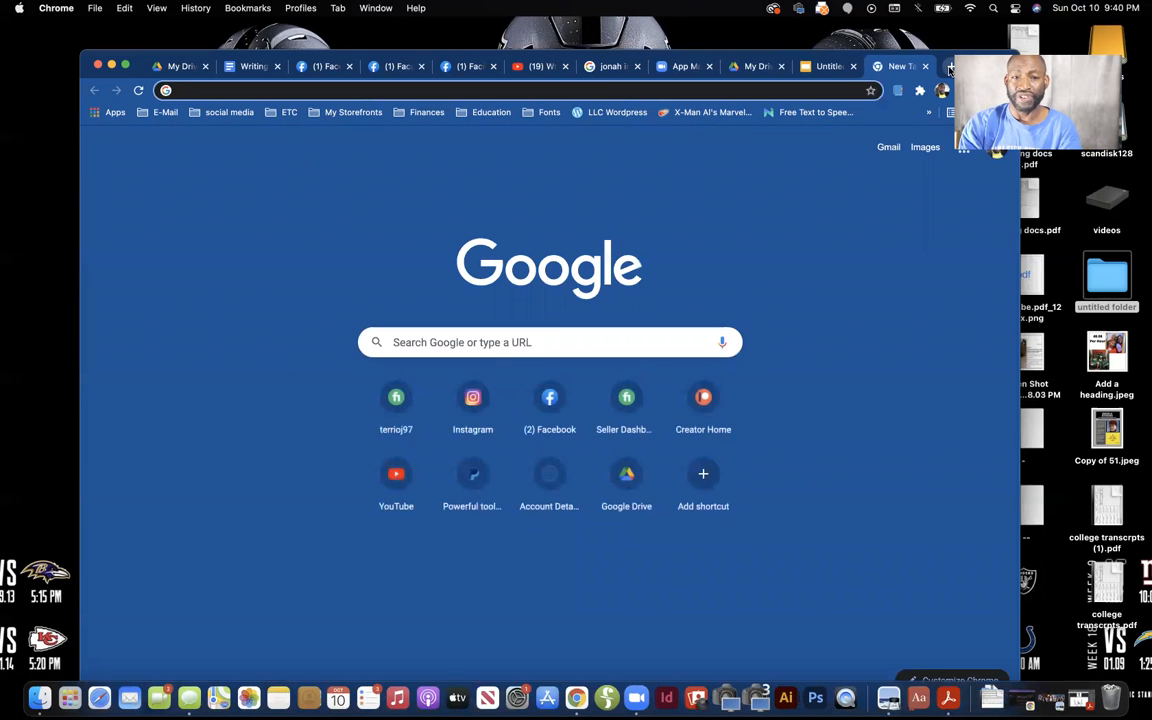
{"action": "type", "text": "patreon.com/creator-home"}
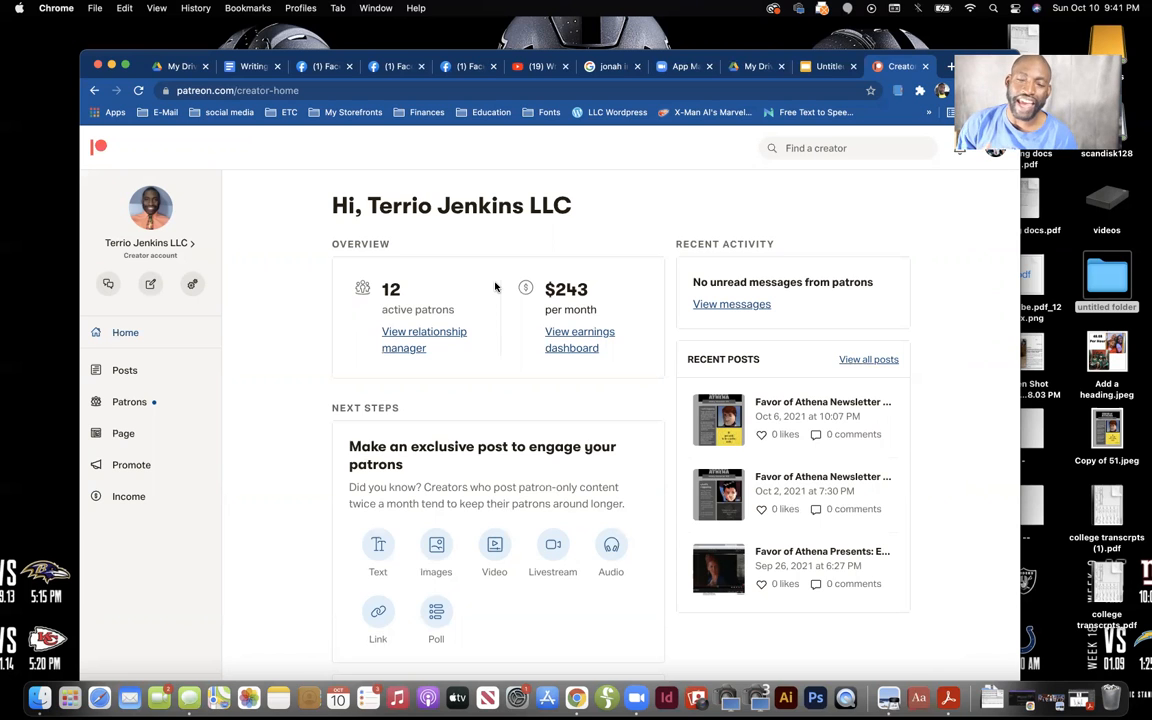
{"action": "mouse_move", "coordinate": [400, 232]}
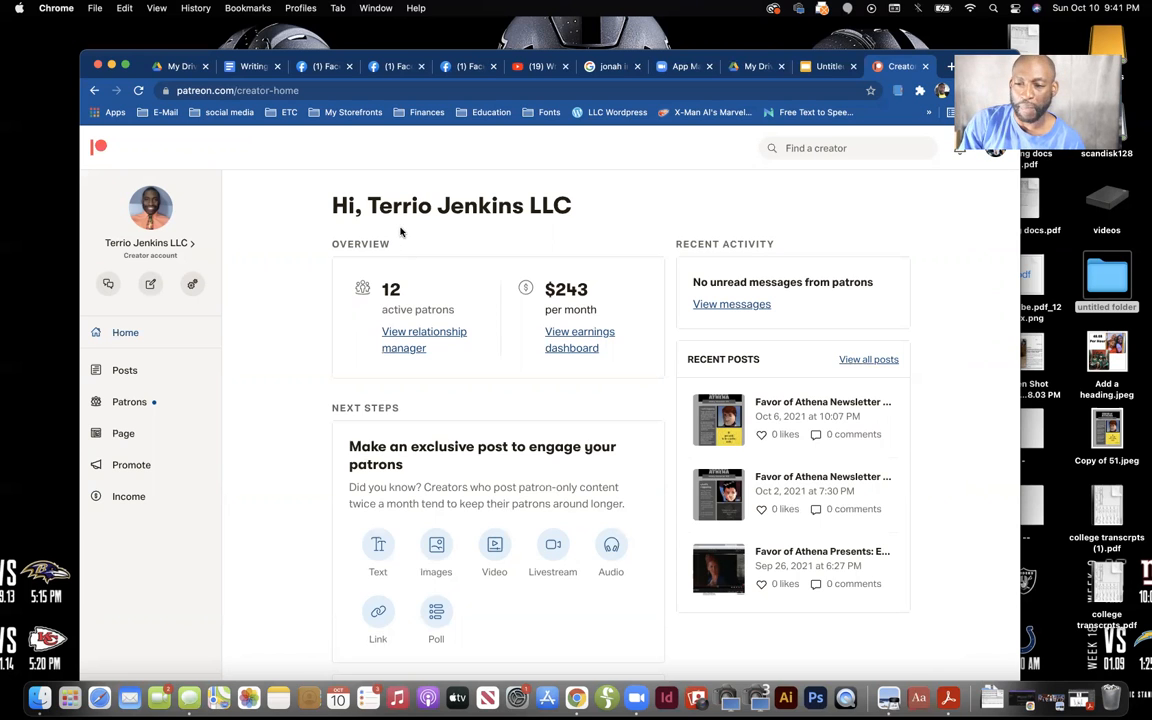
In a new tab, begin entering the Comfort and Love site address, trimming the partial ending
{"action": "left_click", "coordinate": [952, 66]}
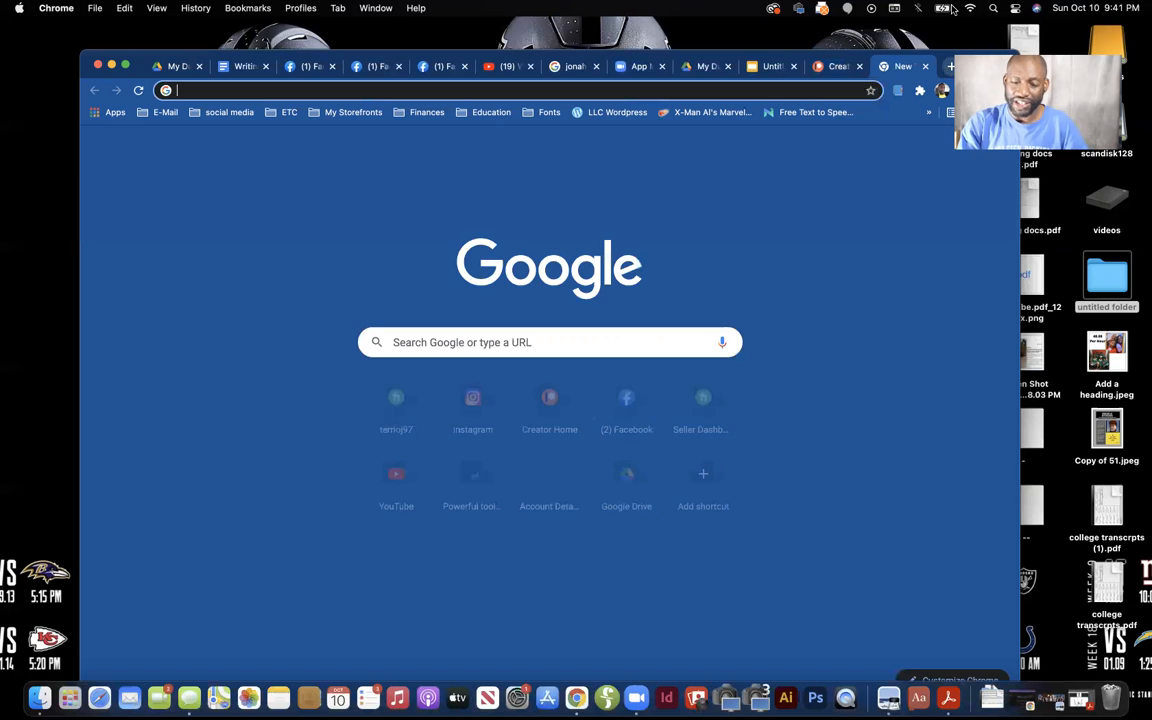
{"action": "type", "text": "comfortandlove.c"}
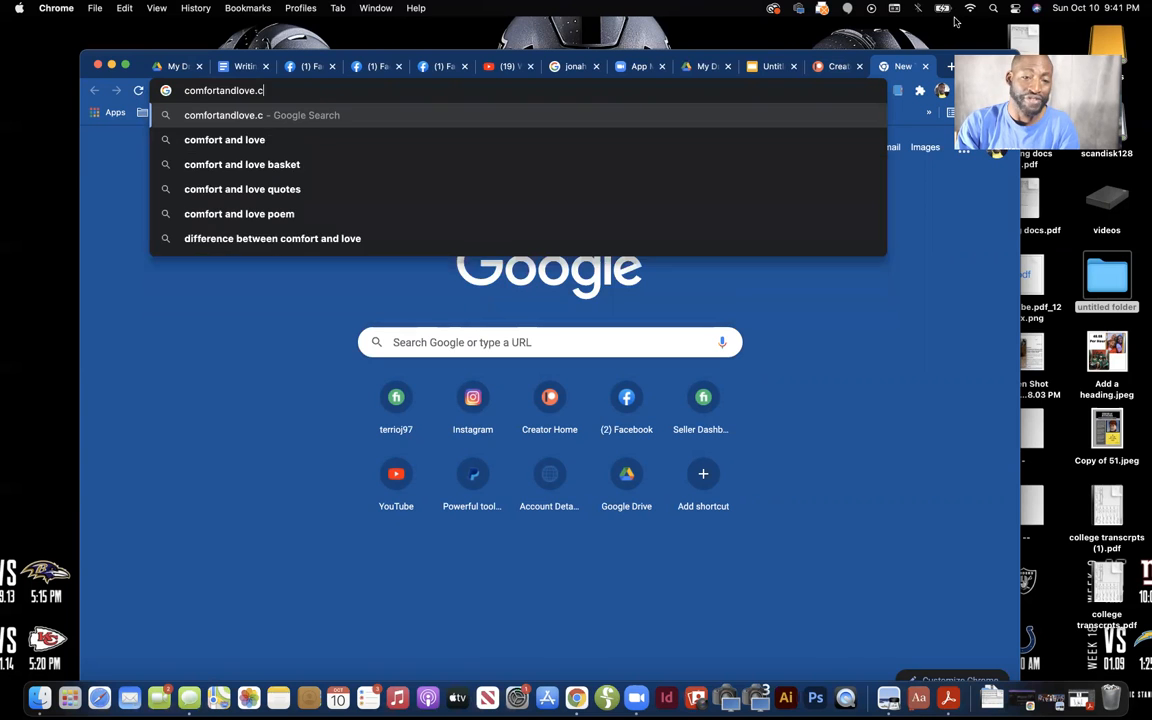
{"action": "key", "text": "Backspace"}
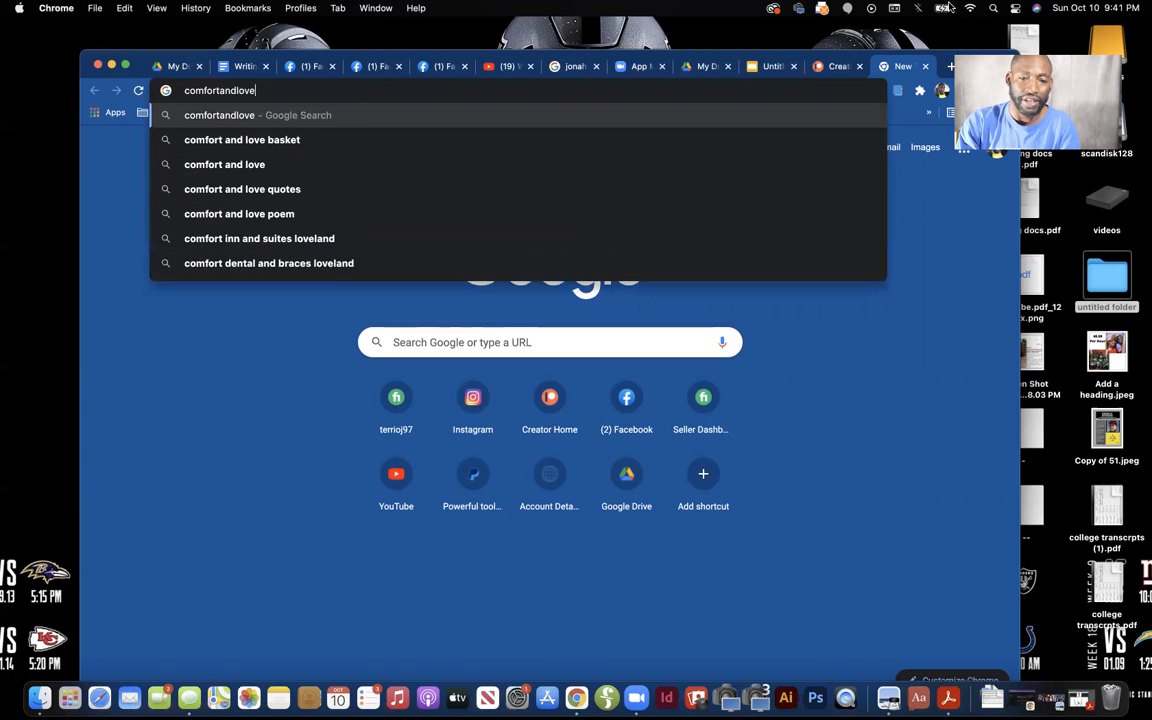